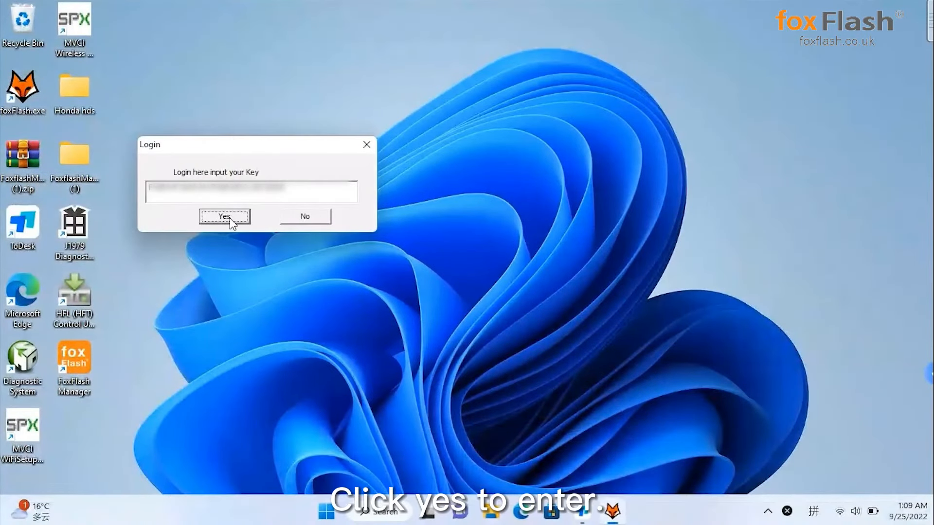
Accept the entered login key in the Login dialog.
click(225, 216)
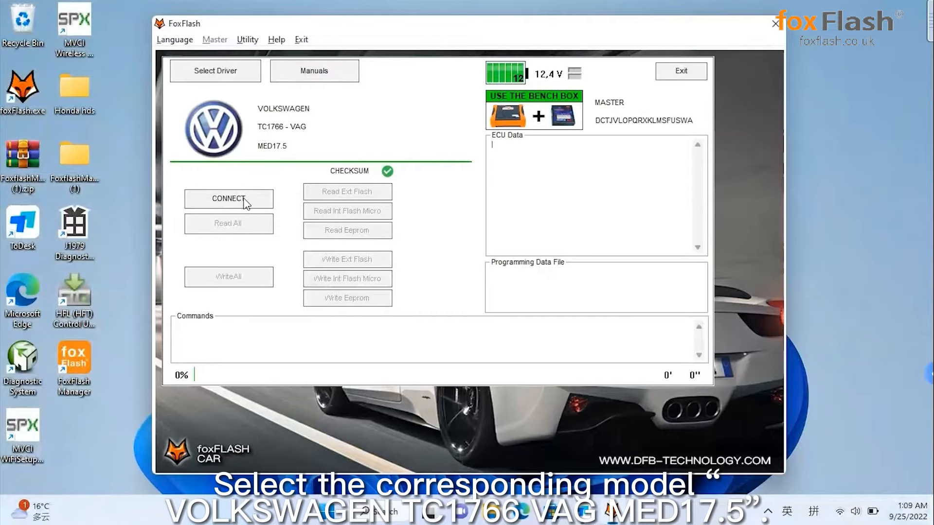
Connect to the TC1766 MED17.5 ECU, acknowledging the Keep ECU Power ON warning.
click(228, 199)
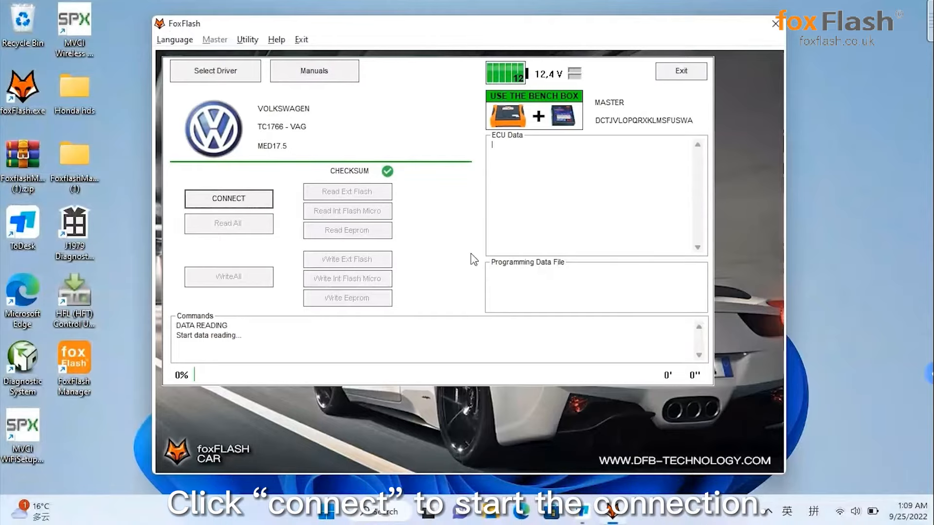
click(228, 199)
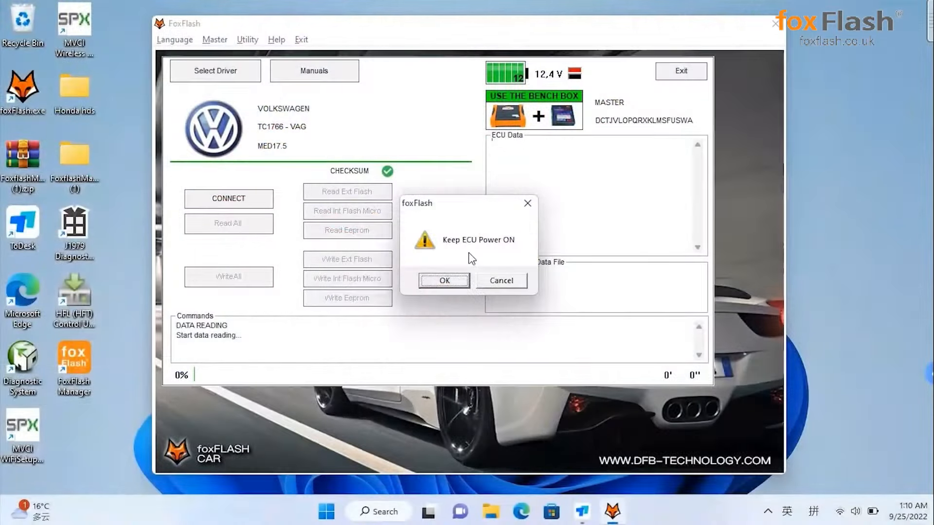
click(444, 280)
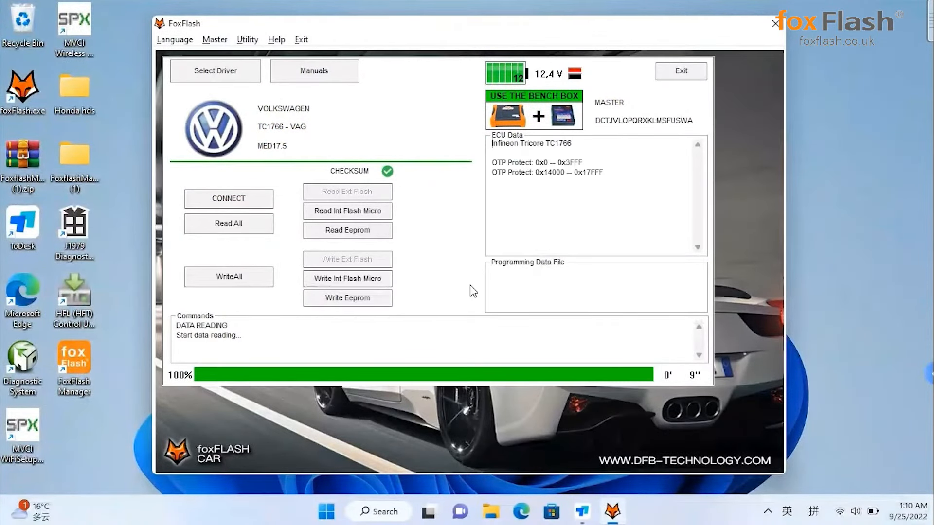
mouse_move(418, 273)
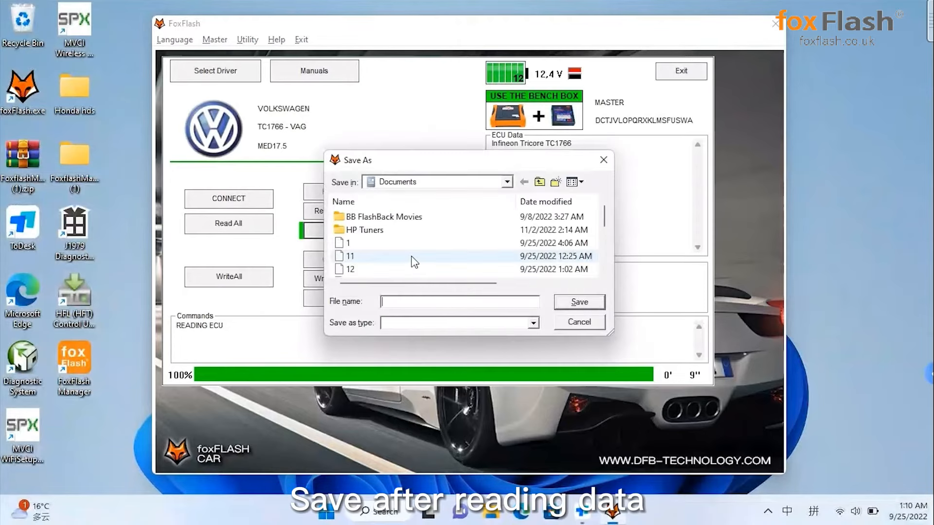
Save the read ECU data as 'vw'.
text(vw)
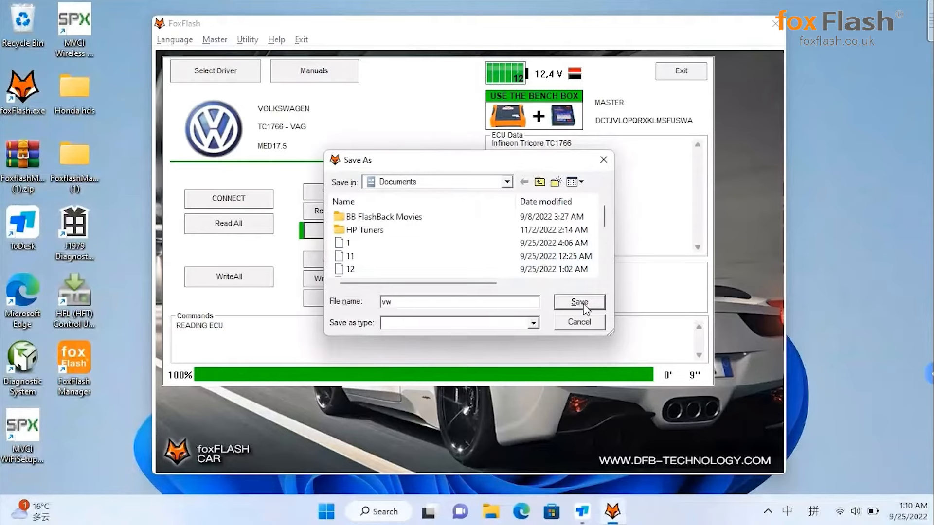
click(578, 302)
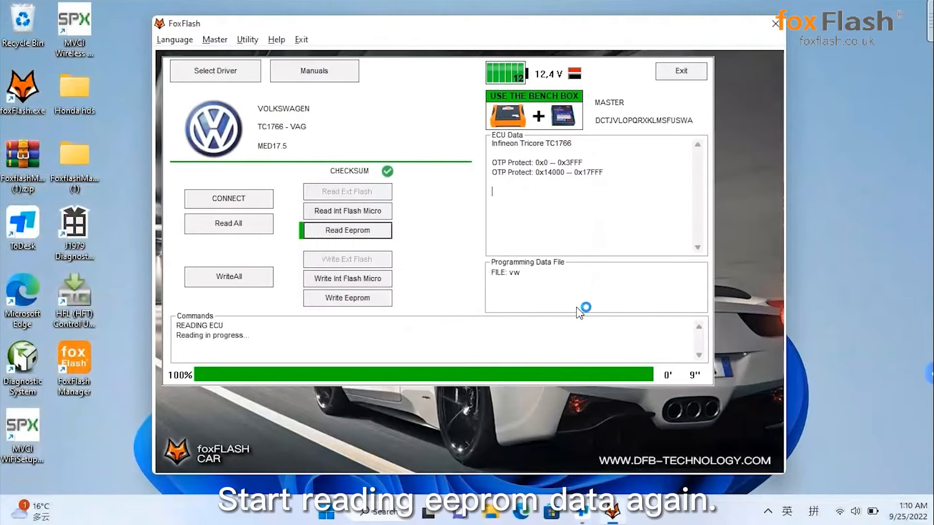
mouse_move(579, 307)
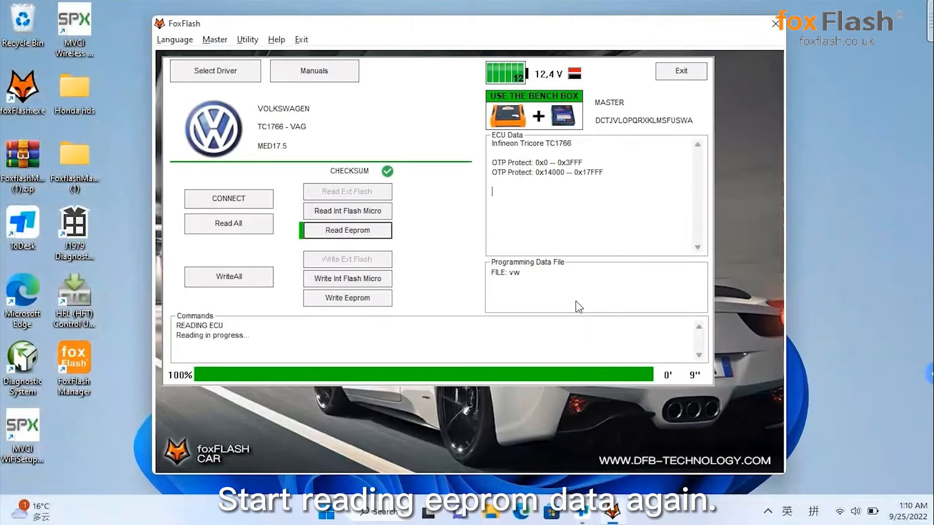
Start the EEPROM read, confirming the Keep ECU Power ON warning.
click(346, 230)
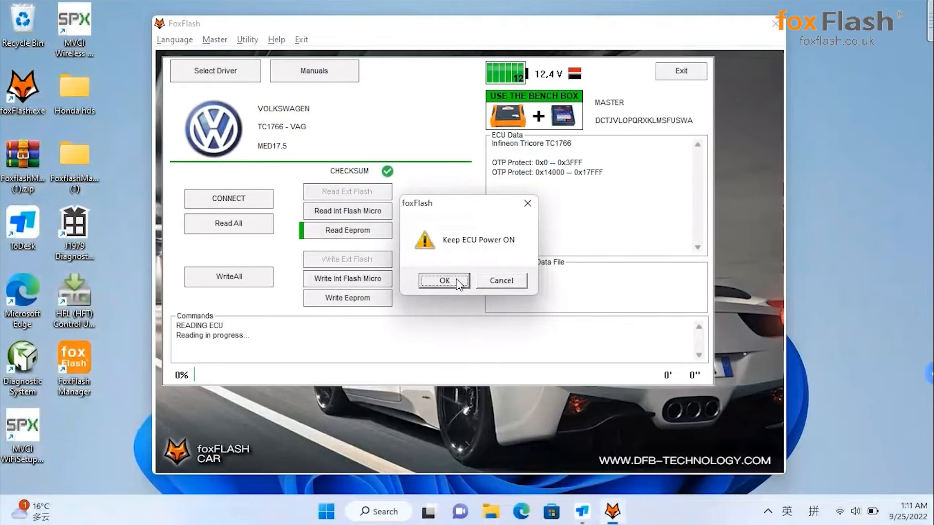
click(443, 281)
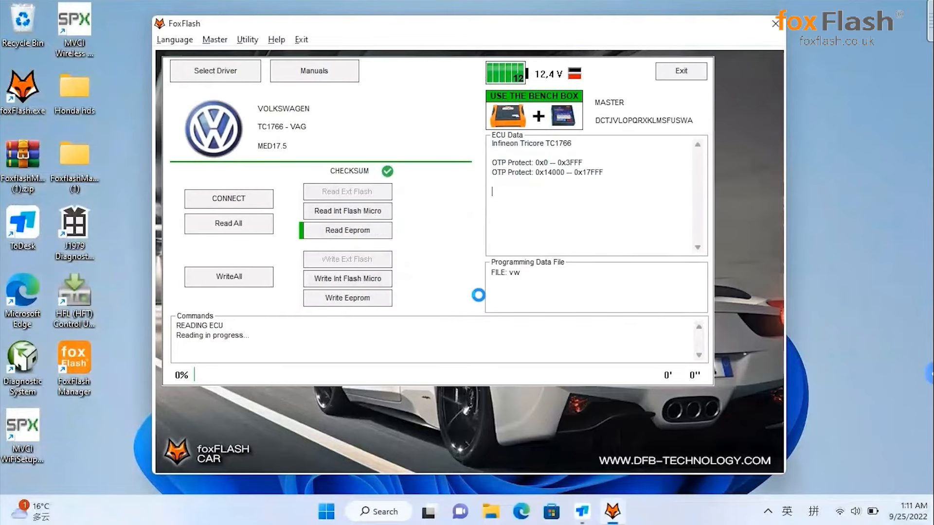